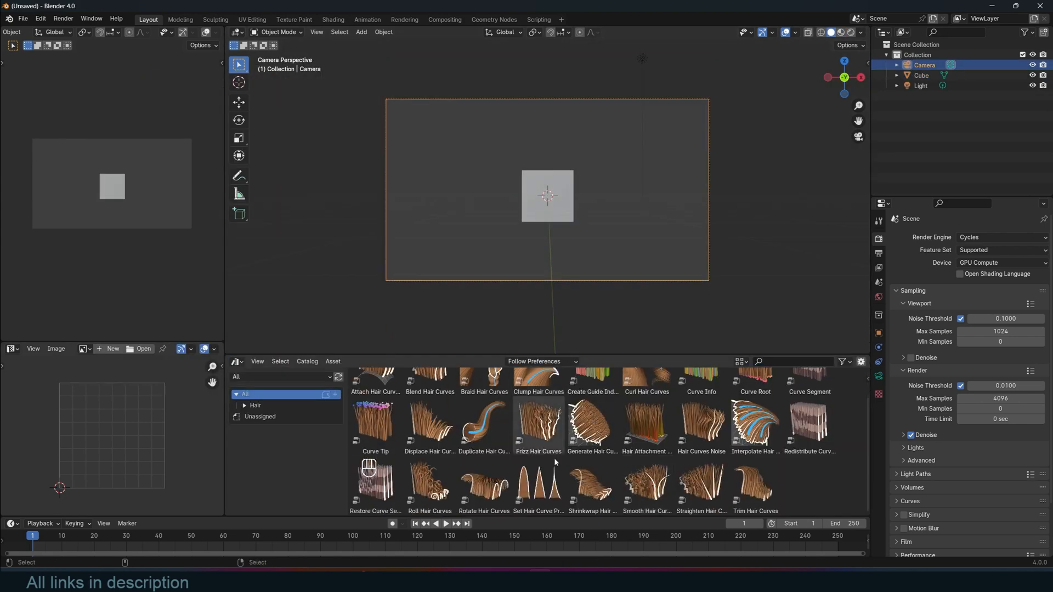
Build studio-preset library assets from the selected primitives, generating Cone, Icosphere, Suzanne and Torus thumbnails
click(40, 19)
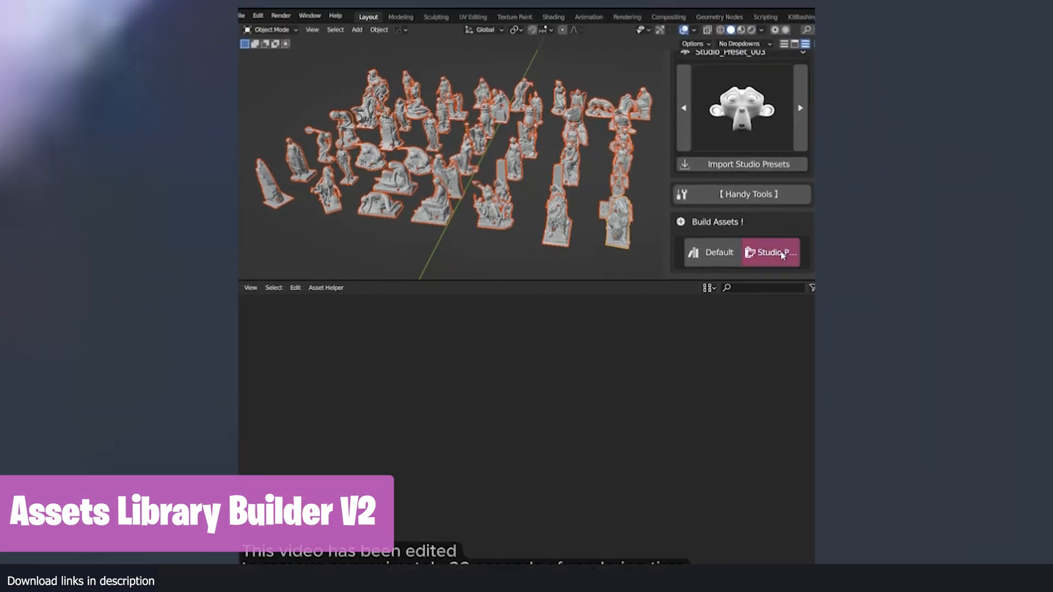
click(770, 252)
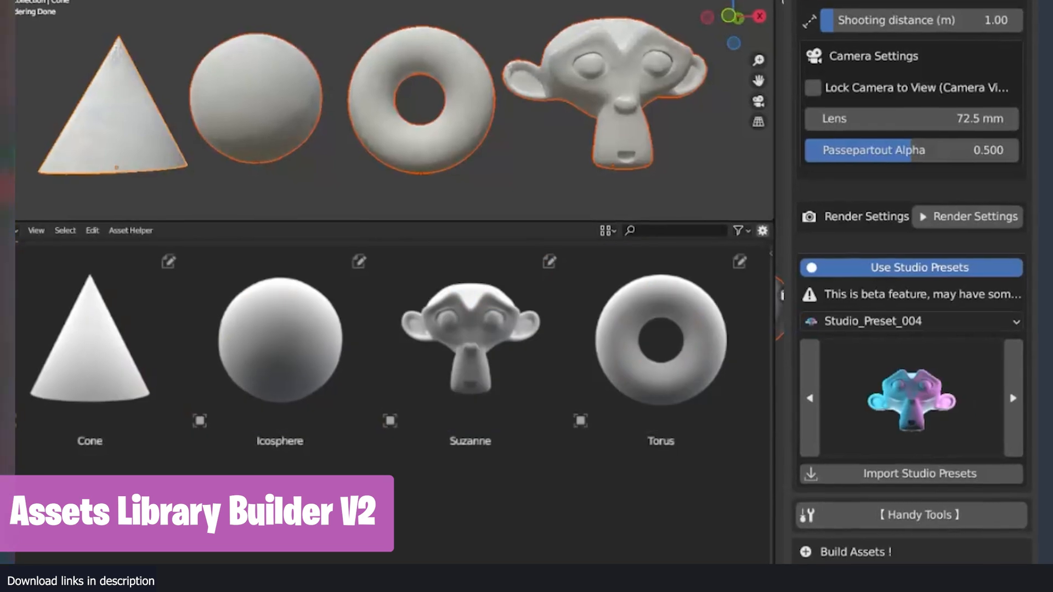
click(1032, 403)
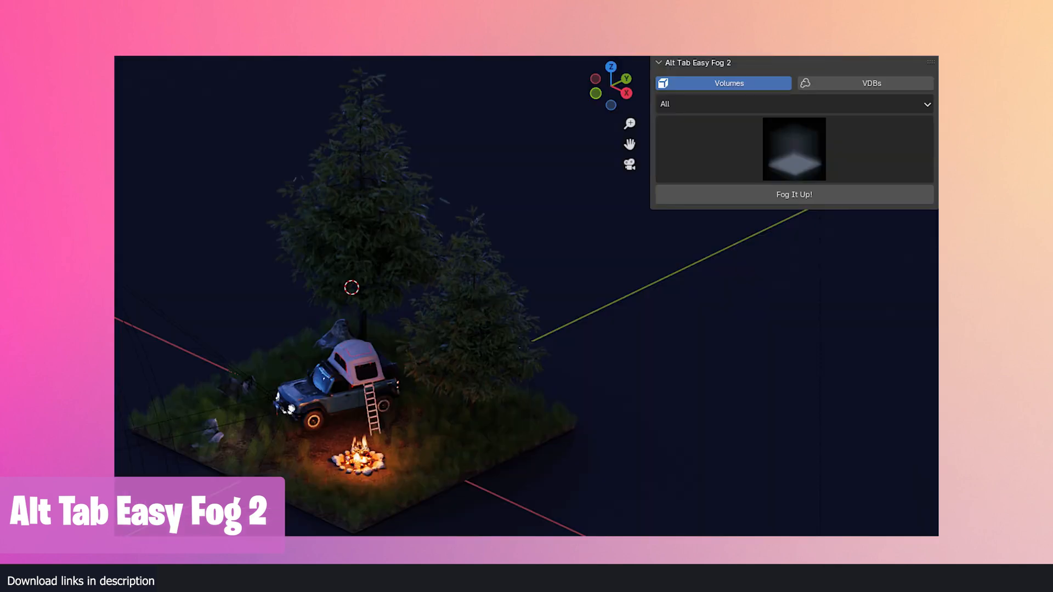
Add an Easy Fog 2 volume preset with Fog It Up! so ground fog fills the campsite
click(792, 194)
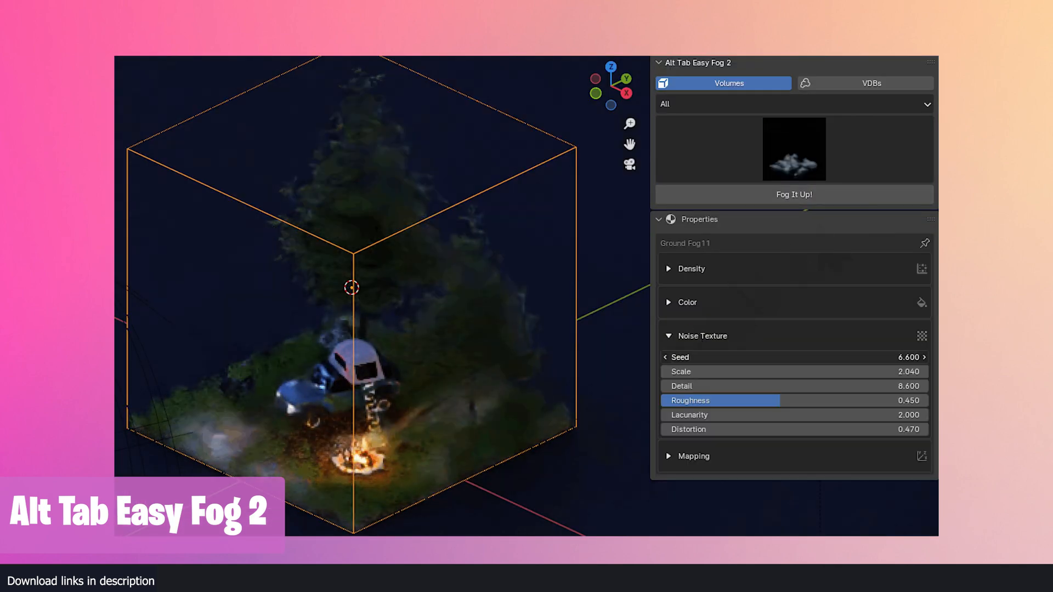
click(794, 149)
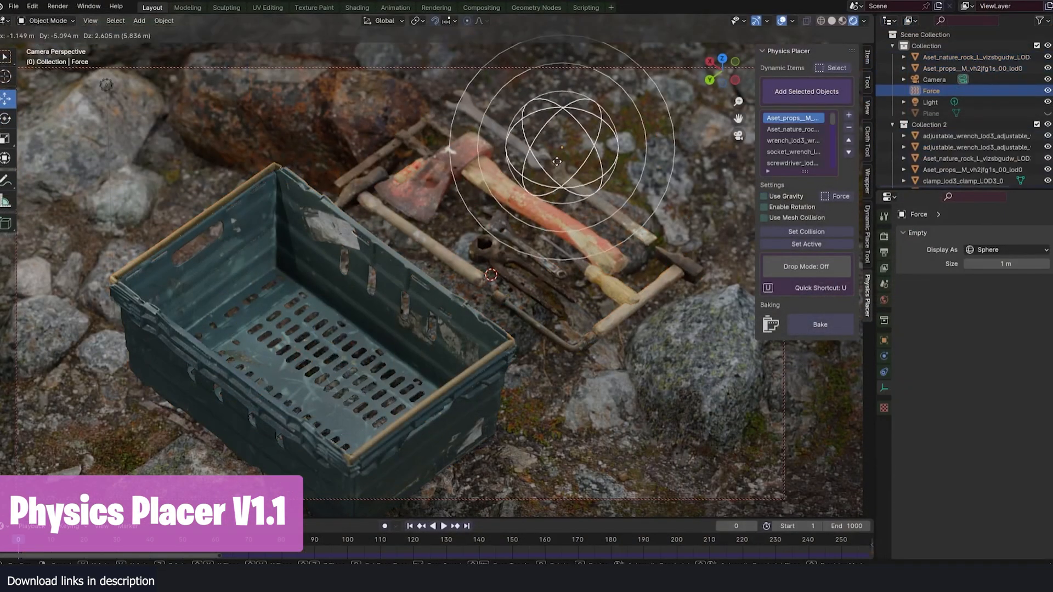
click(432, 525)
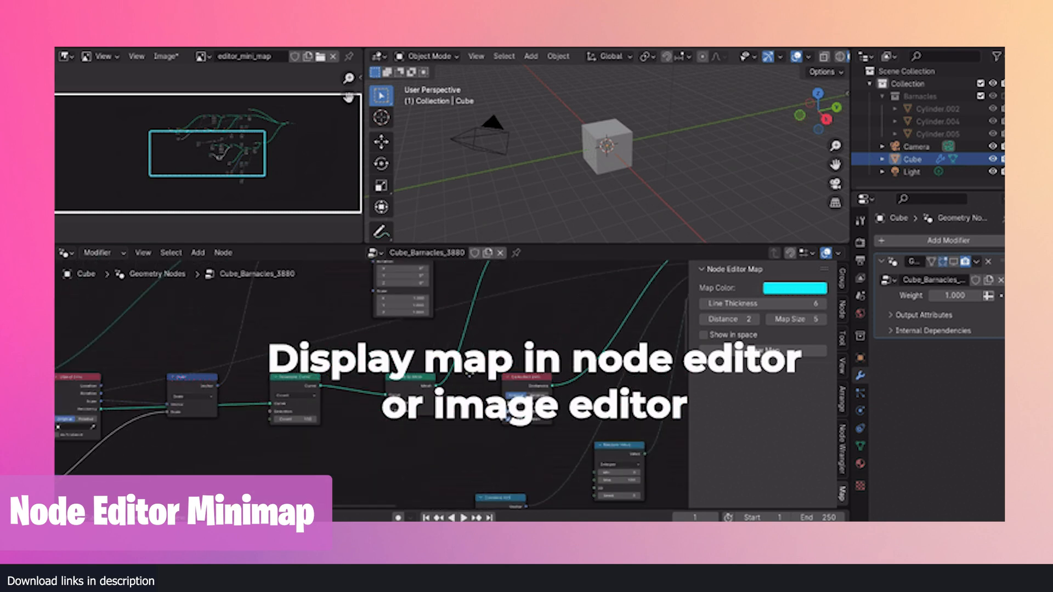
Set the Node Editor Map colour and size and draw the node-tree overview map in the image editor
click(729, 320)
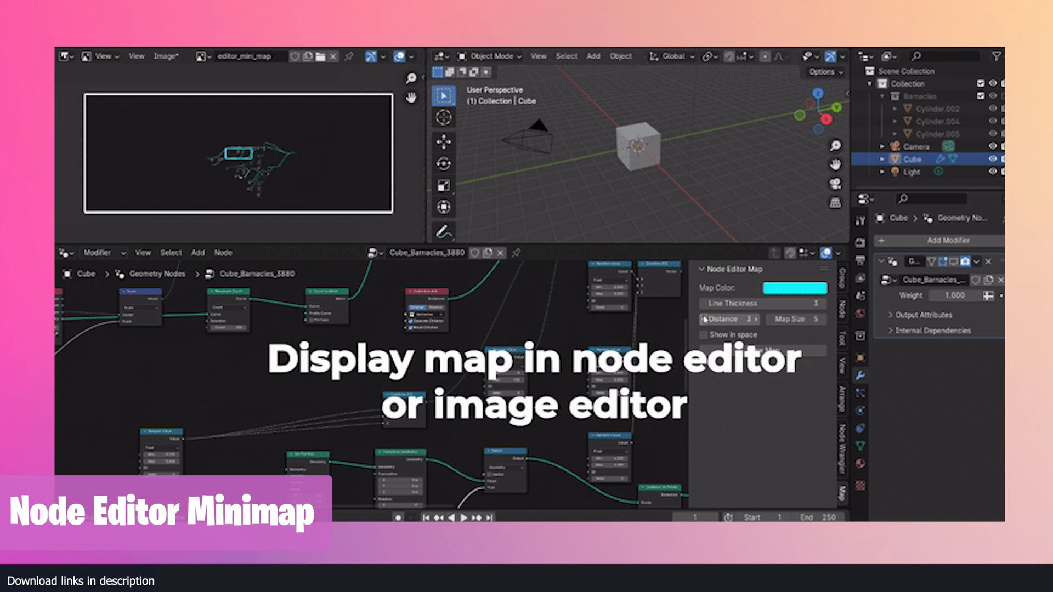
click(705, 336)
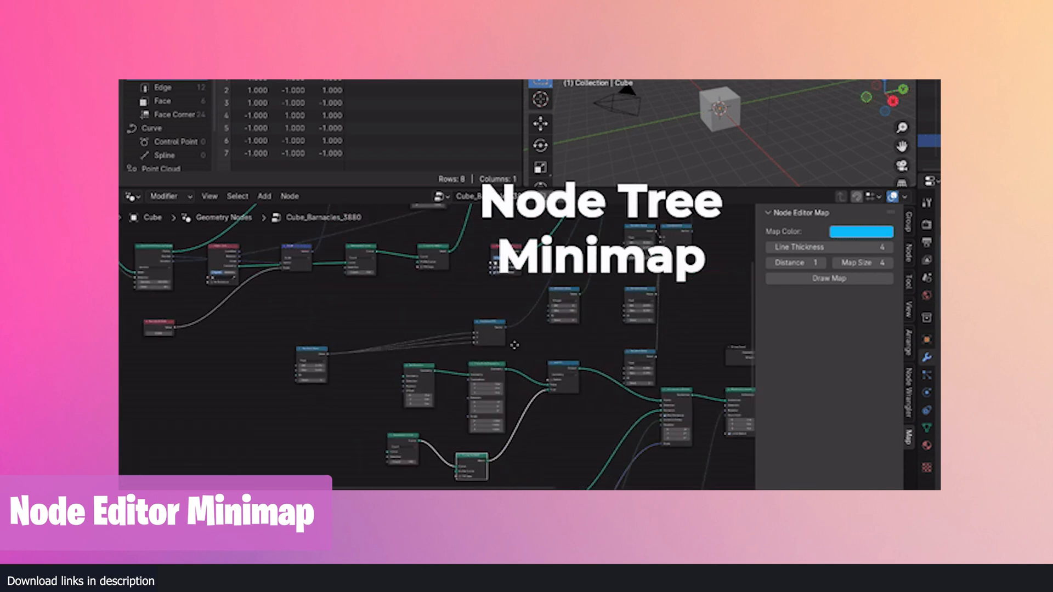
click(860, 231)
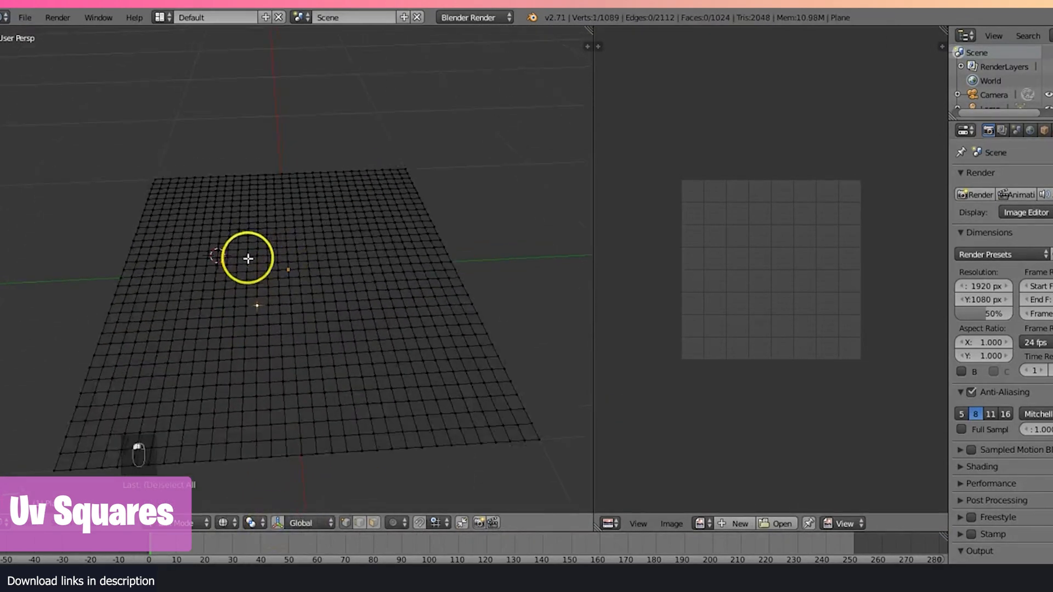
drag(248, 259, 282, 175)
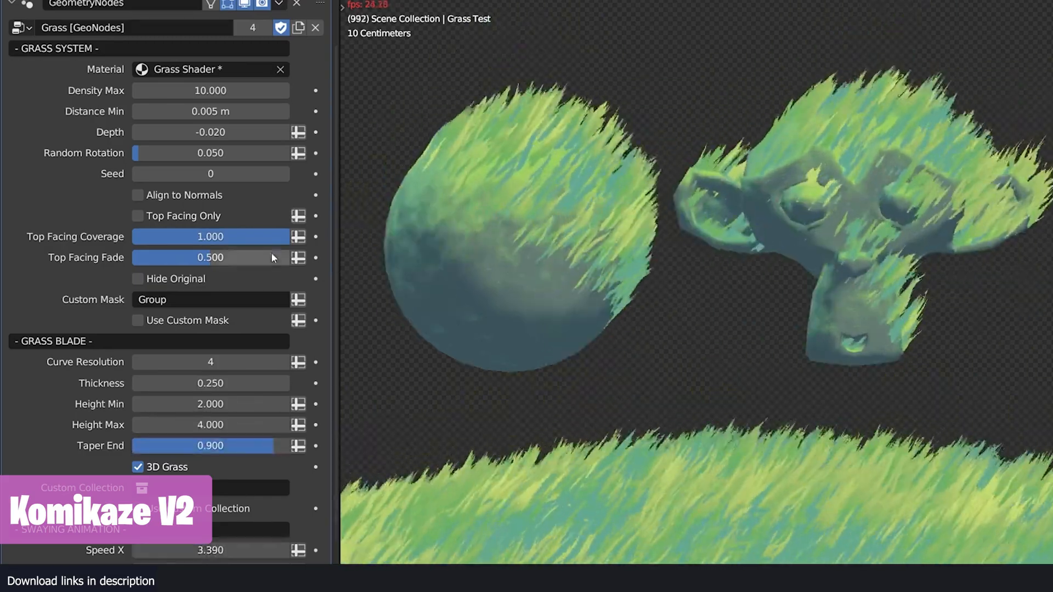
Switch Komikaze V2 to the Metals category and apply a glossy two-tone green metal preset to Suzanne
click(138, 320)
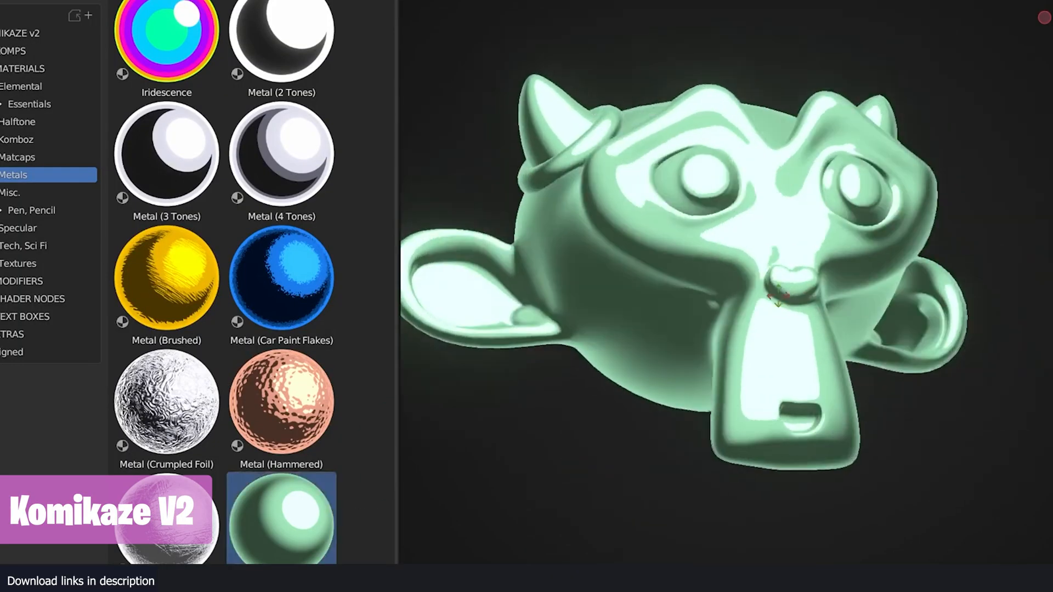
click(280, 277)
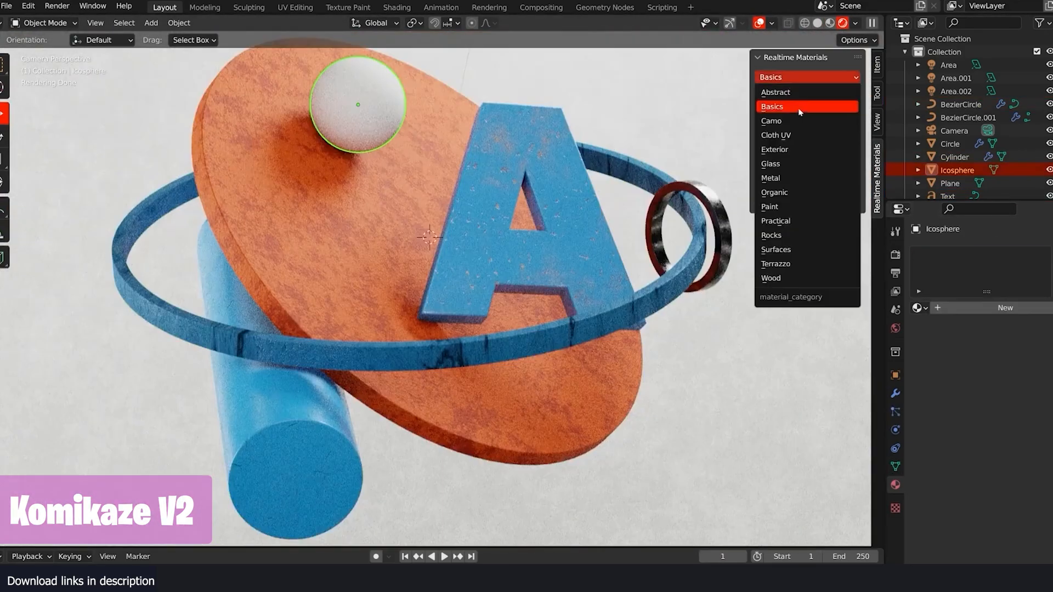
Set the Realtime Materials category to Abstract and show its preset thumbnail grid for the cement pedestal
click(395, 7)
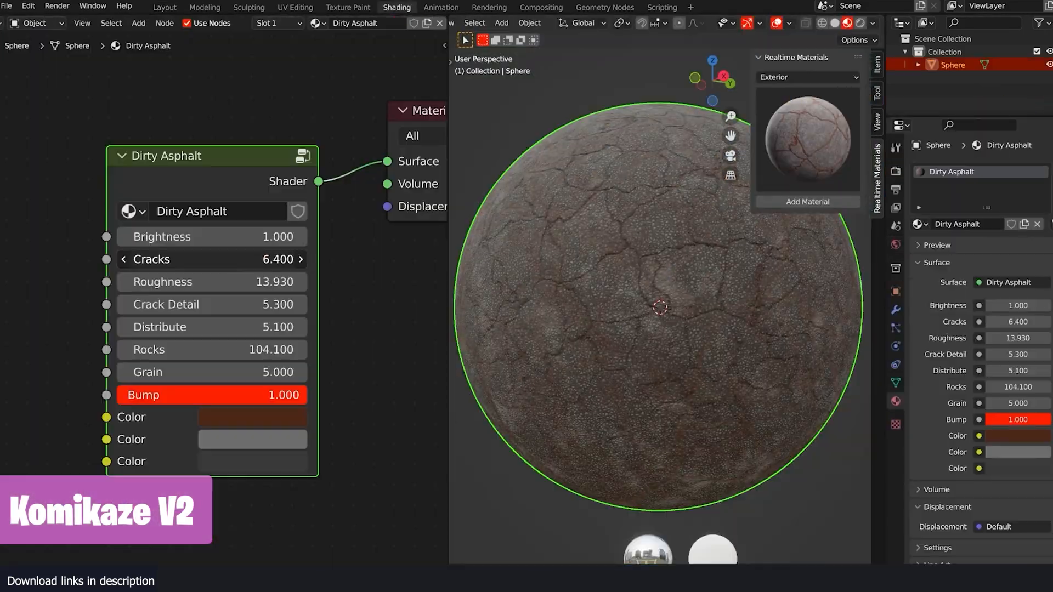
click(164, 8)
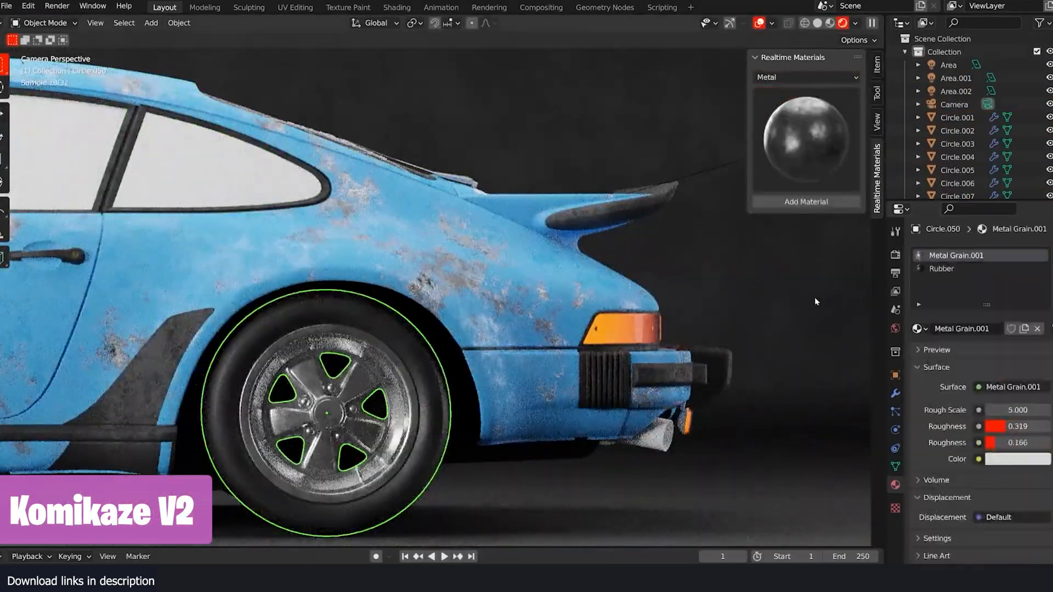
click(29, 7)
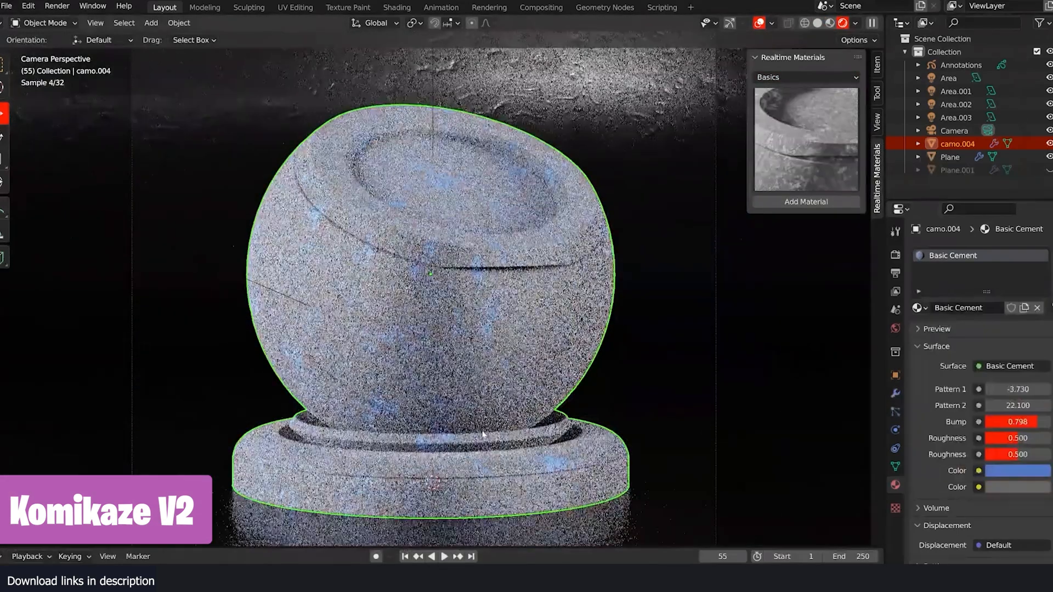
click(804, 77)
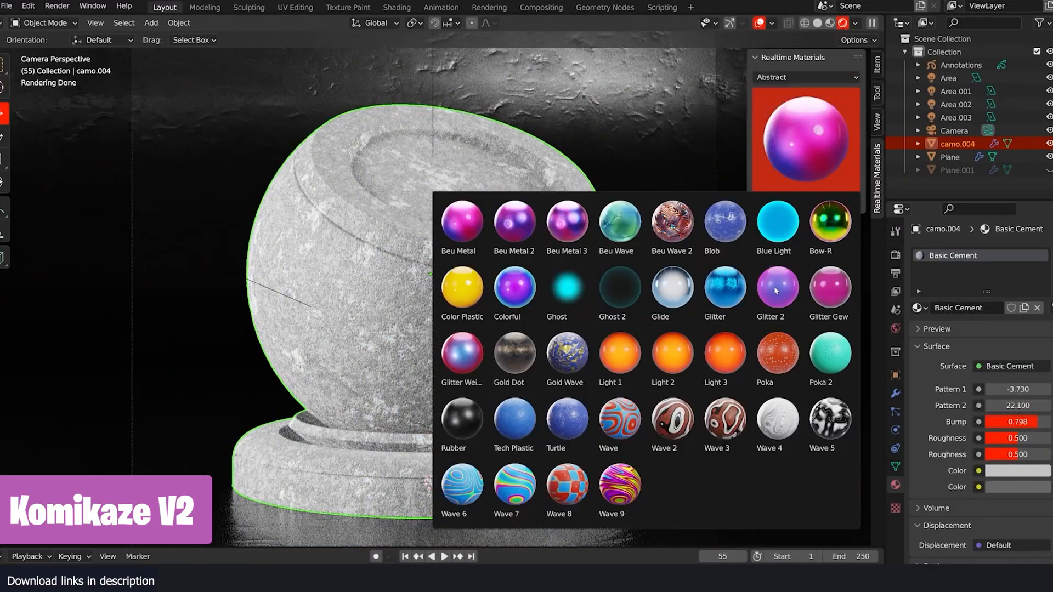